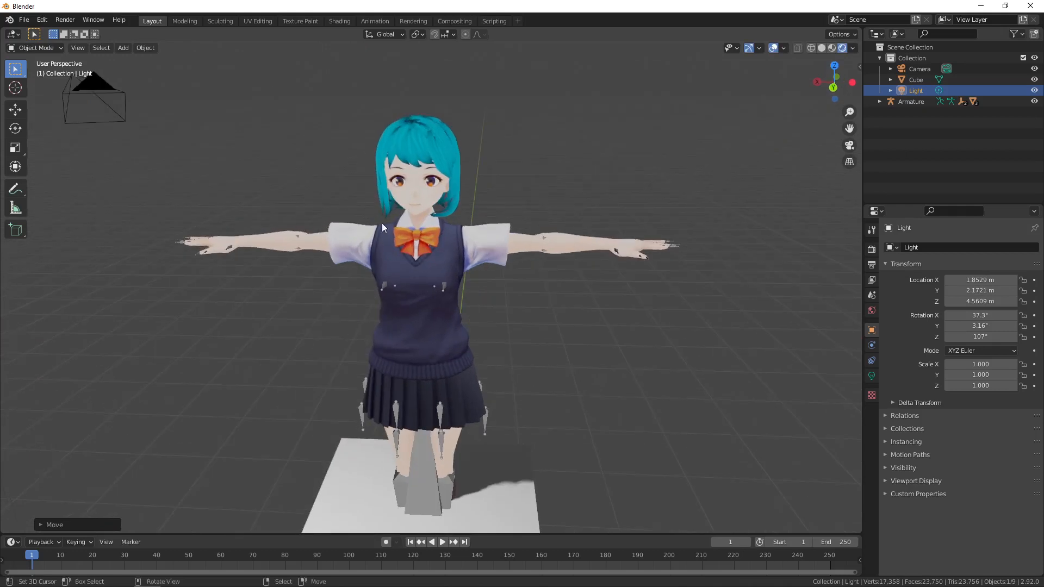
mouse_move(433, 243)
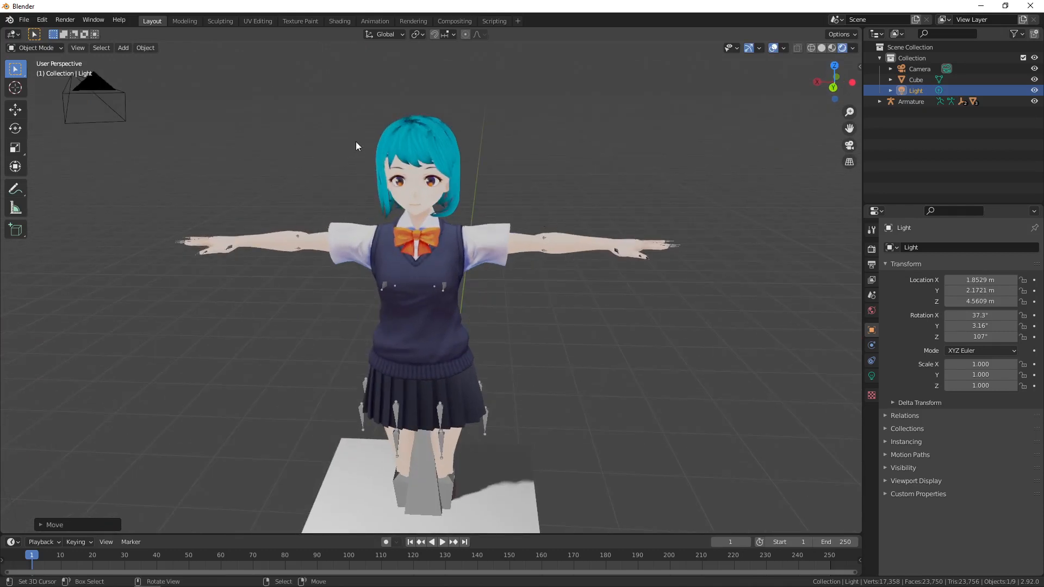
mouse_move(339, 20)
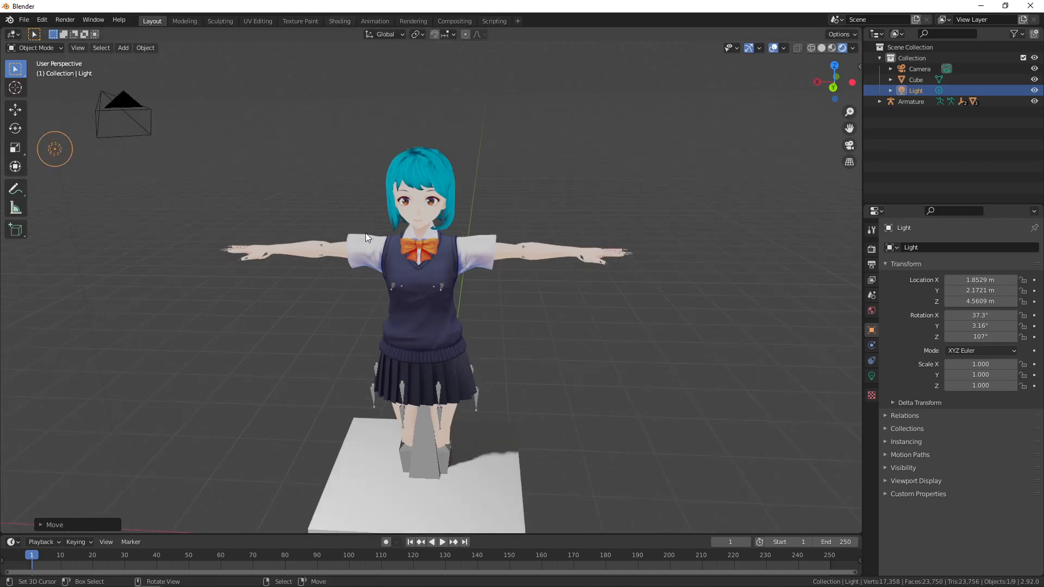
mouse_move(361, 29)
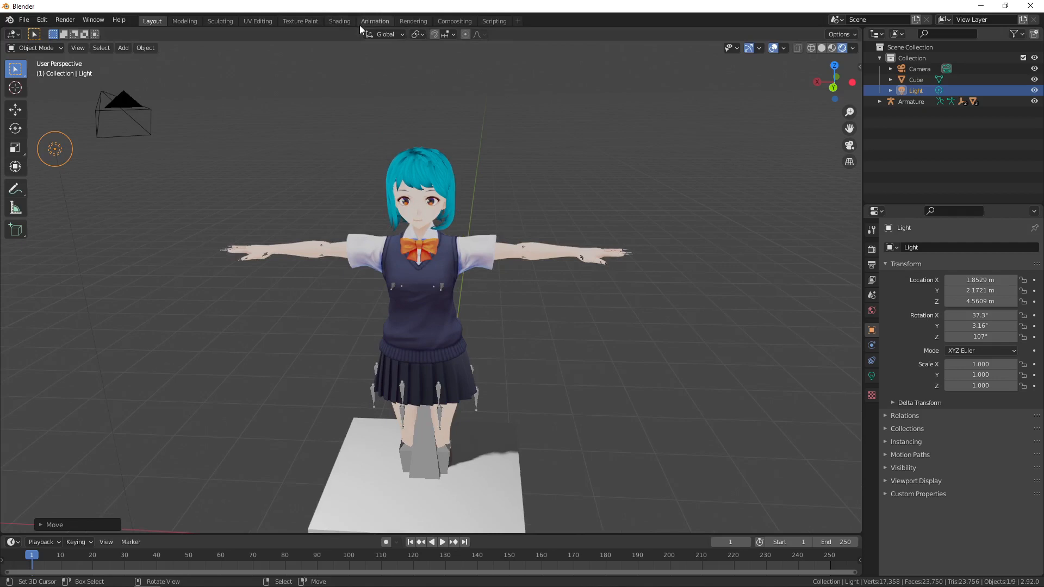
mouse_move(339, 20)
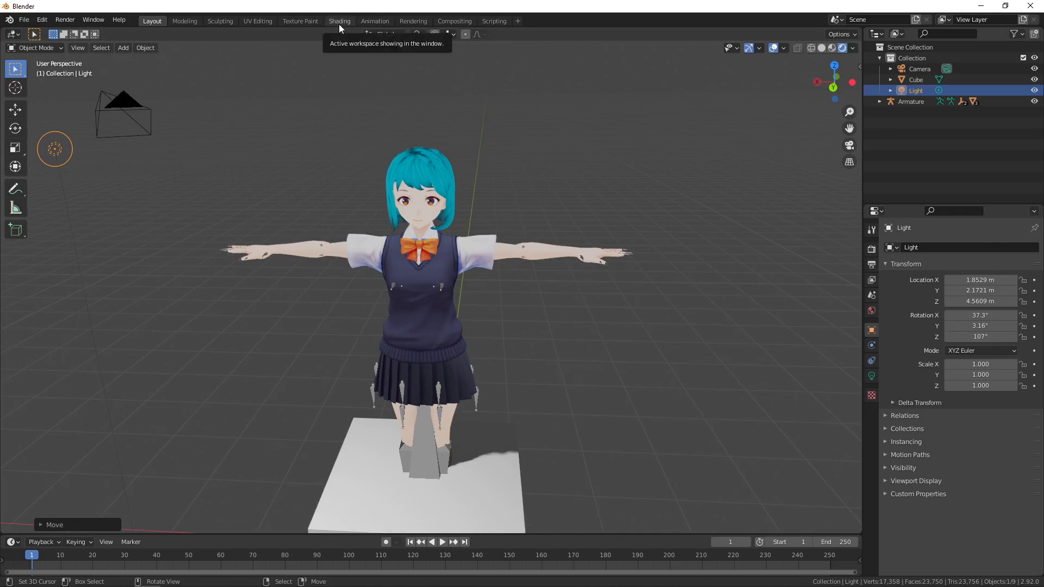
Switch to the Shading workspace and load the F00_001_01_Body_00_SKIN material's node tree.
left_click(340, 21)
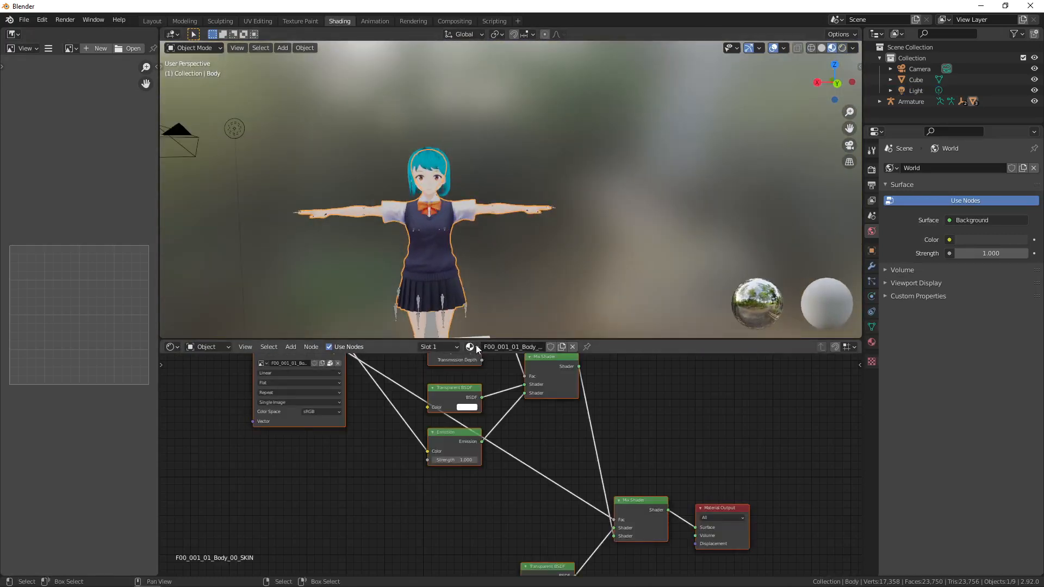
left_click(470, 347)
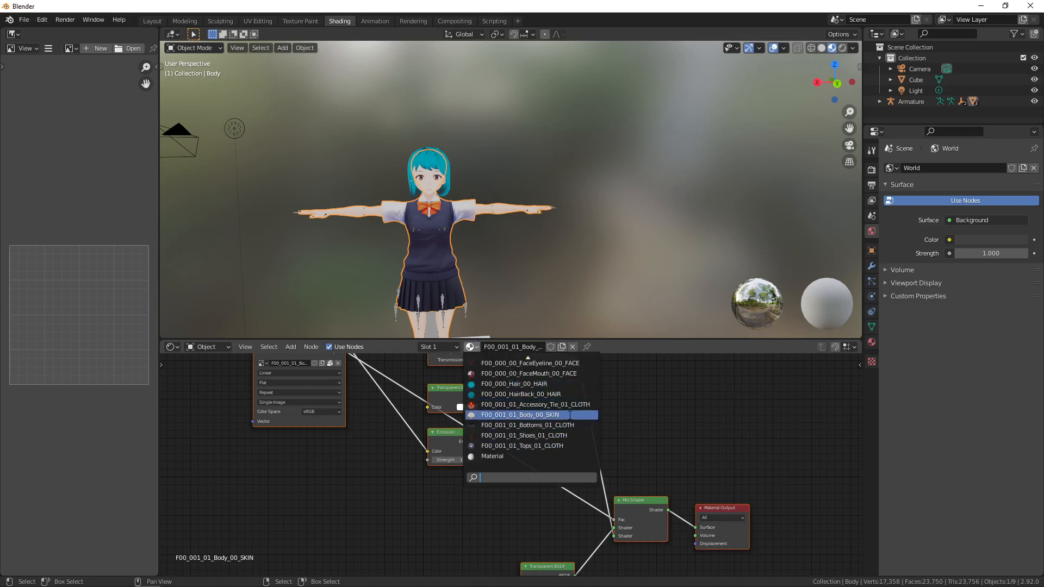
left_click(519, 415)
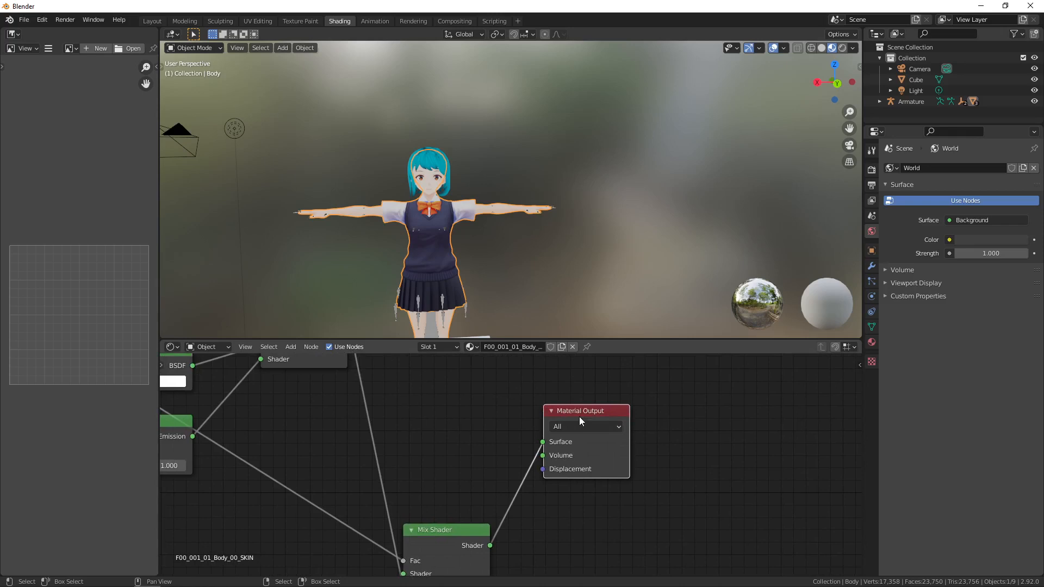
mouse_move(599, 411)
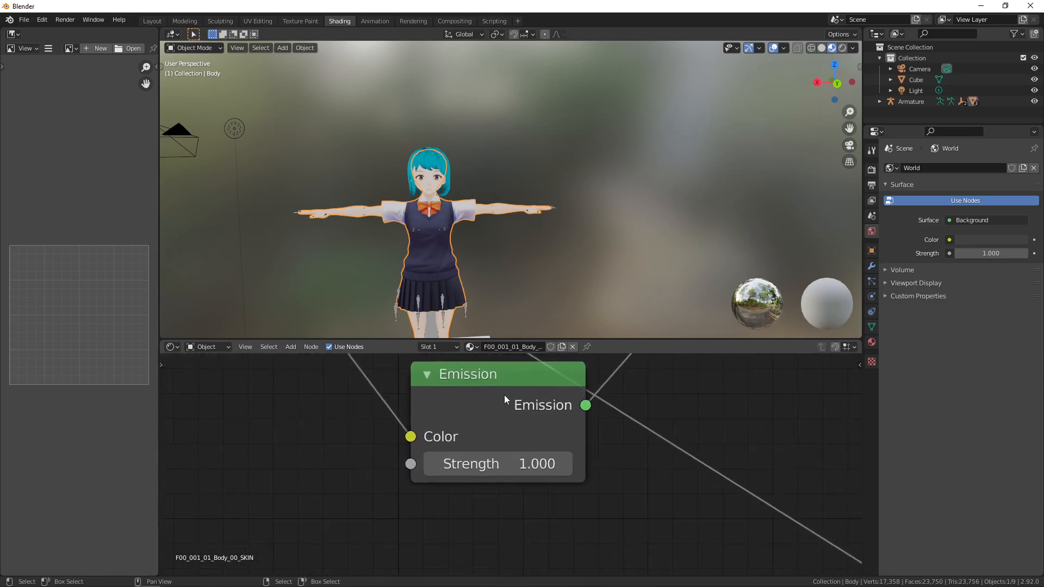
Zoom out the Shader Editor to show the body material's whole node network.
scroll("down", 3)
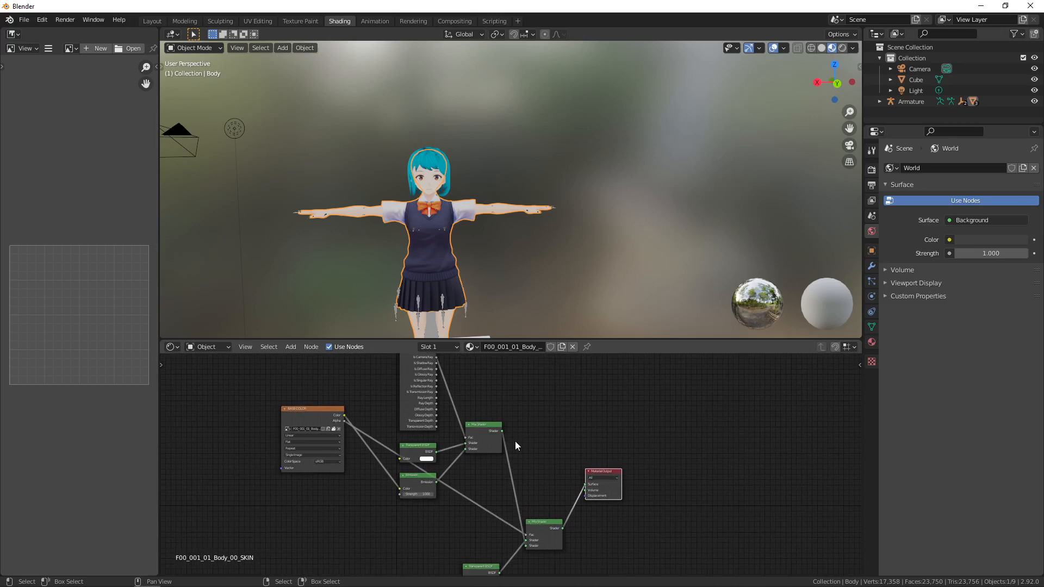
mouse_move(513, 347)
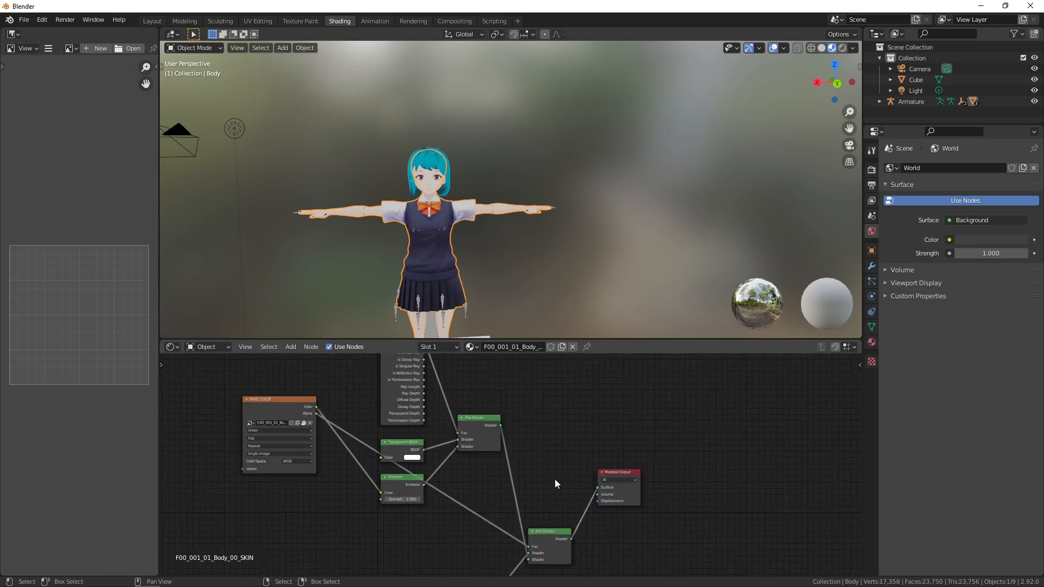
mouse_move(587, 486)
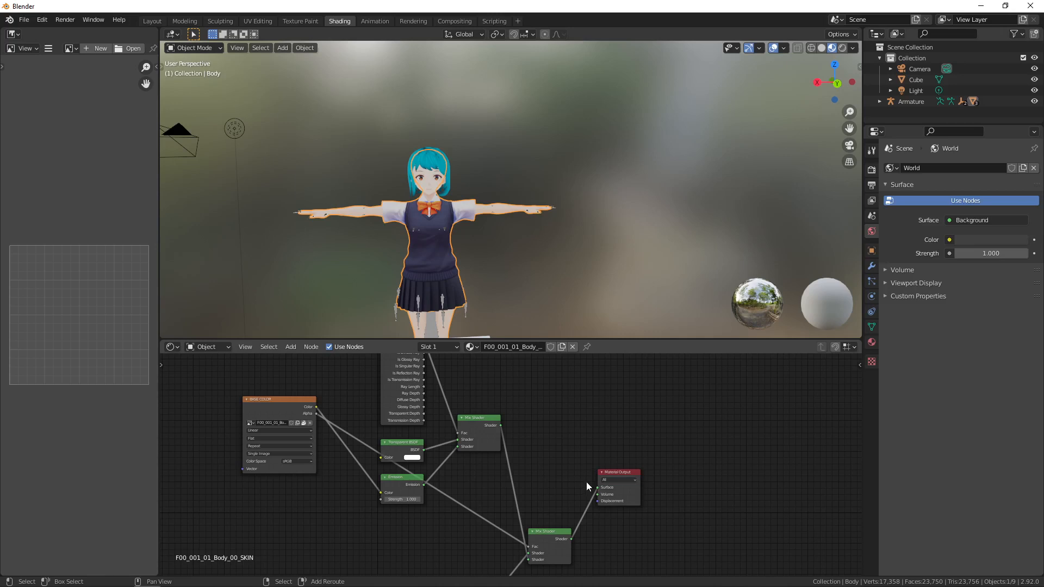
mouse_move(563, 466)
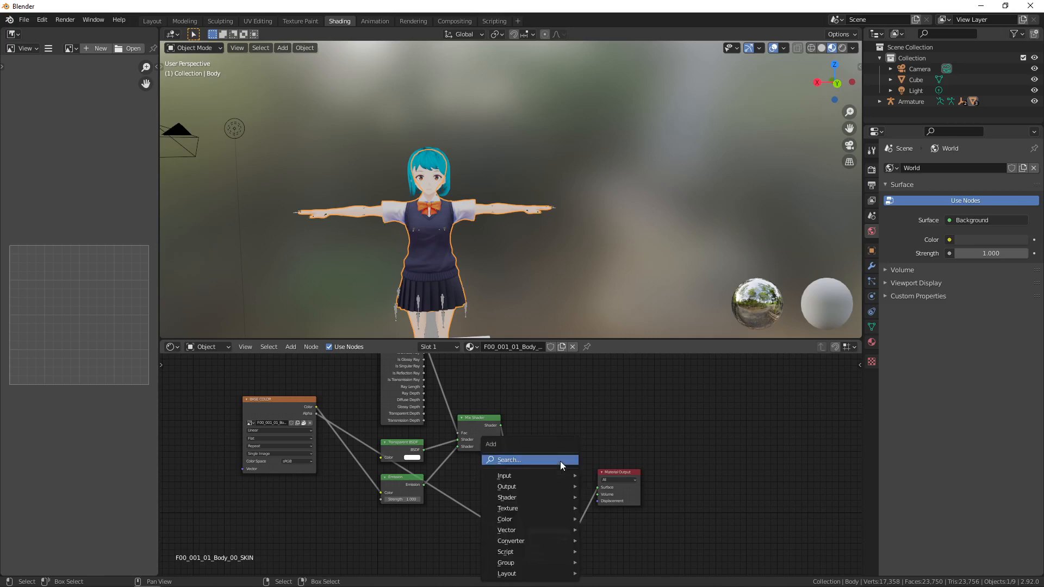
Search 'prin', add a Principled BSDF, and position it beside the Material Output.
left_click(507, 460)
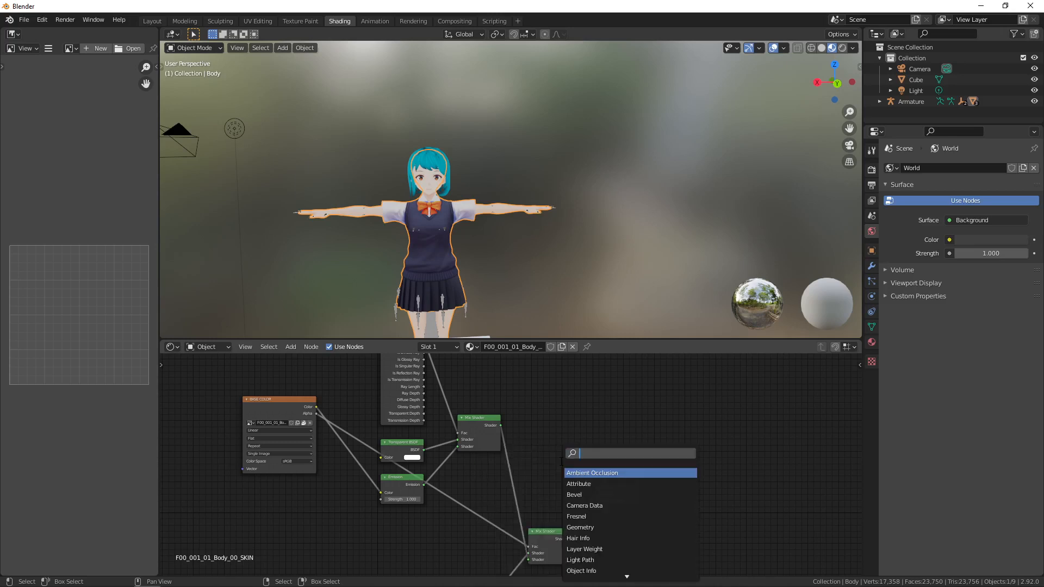
type("prin")
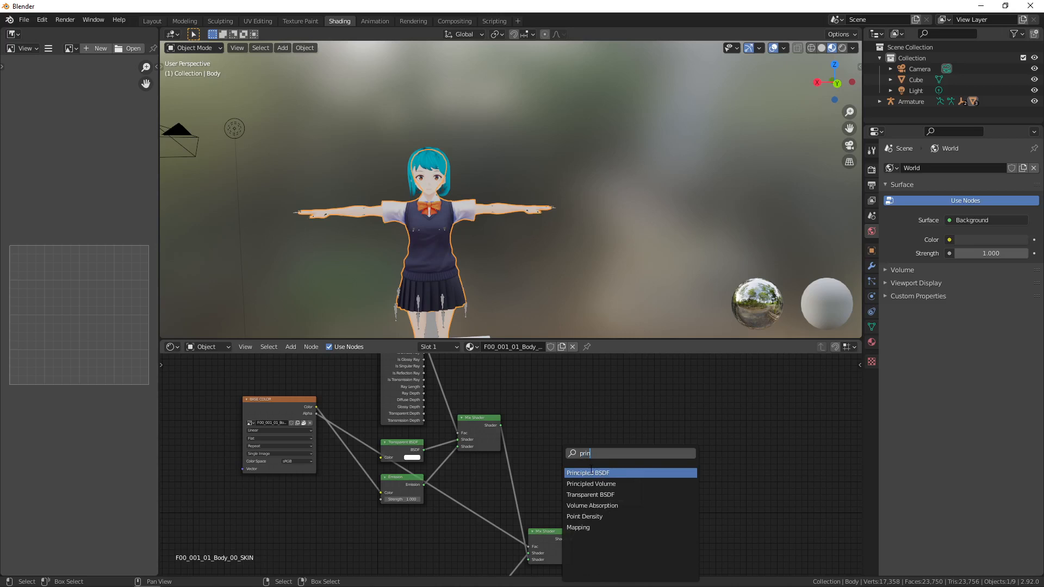
left_click(587, 473)
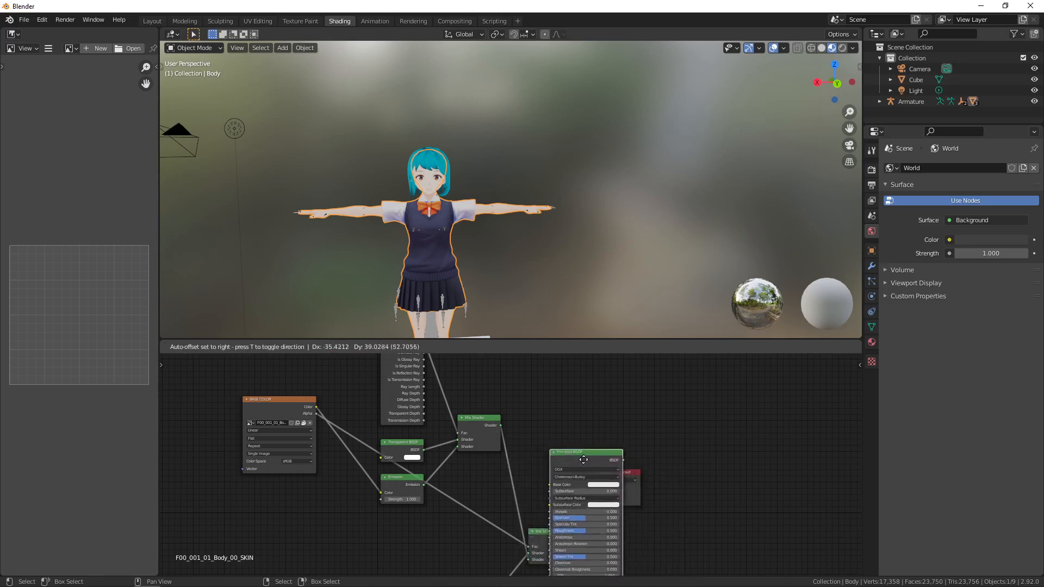
left_click_drag(584, 459, 589, 516)
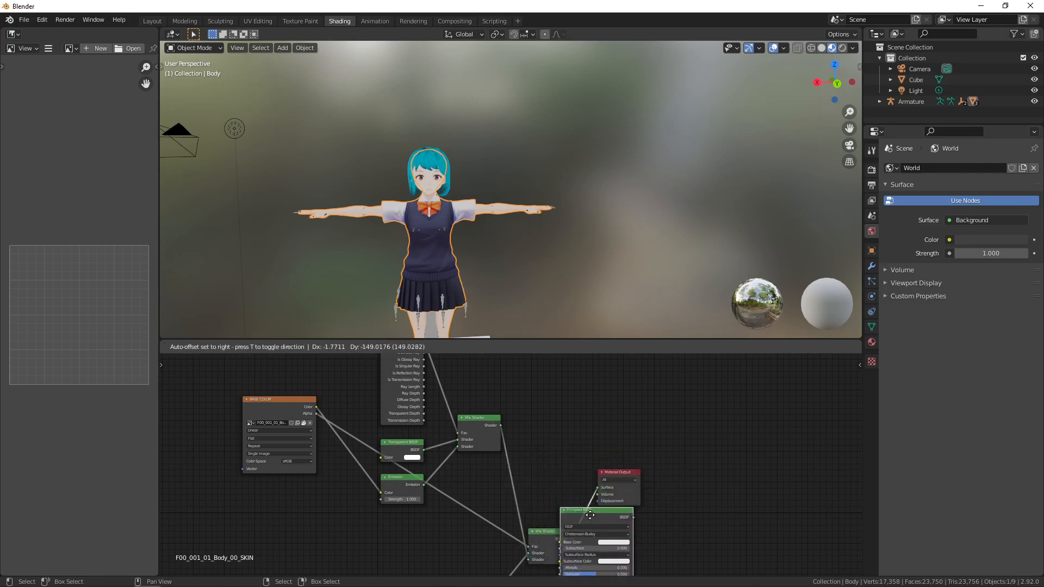
left_click_drag(591, 514, 588, 509)
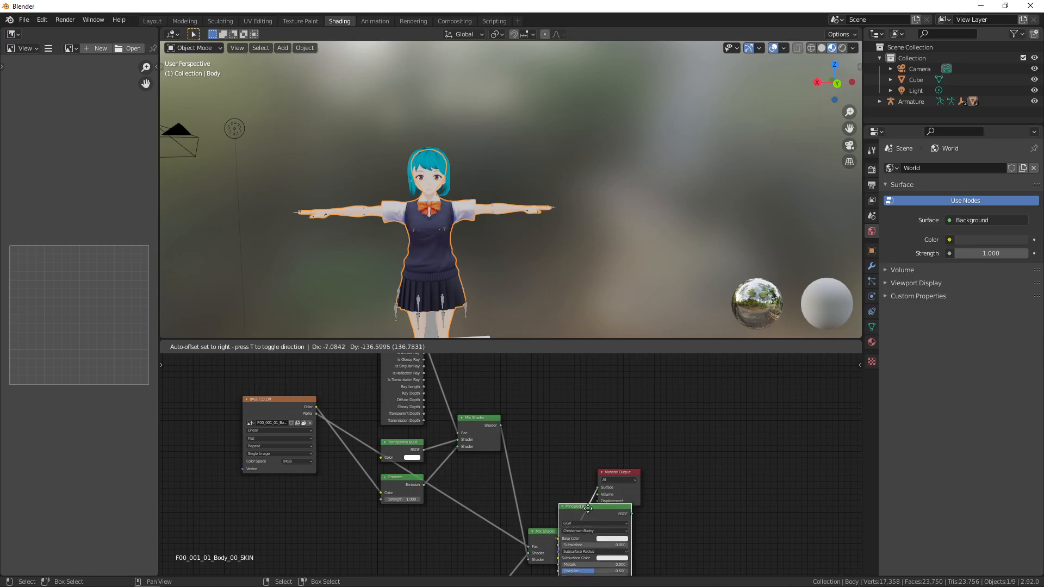
left_click_drag(587, 507, 603, 496)
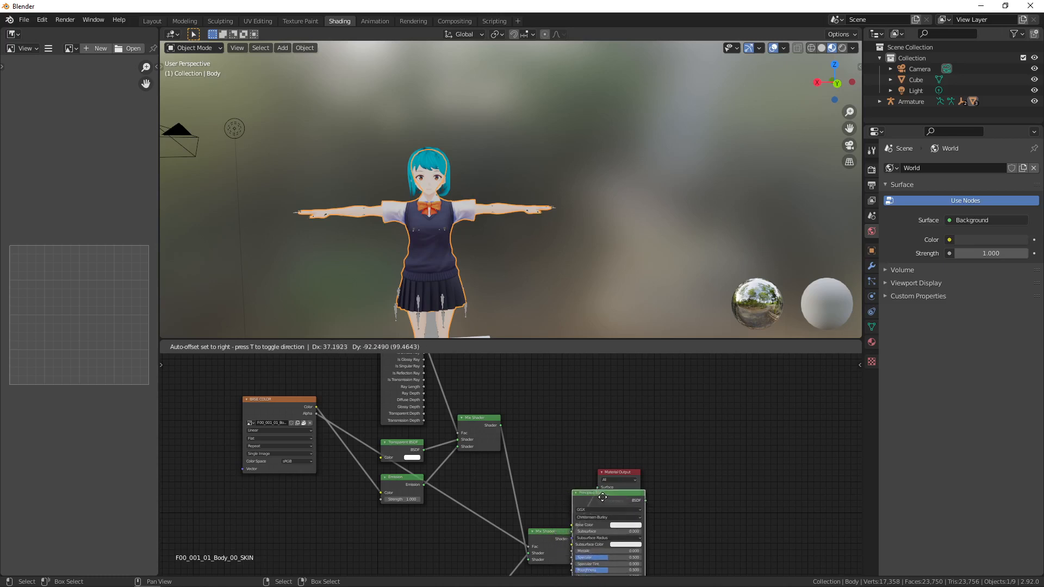
left_click_drag(603, 496, 585, 510)
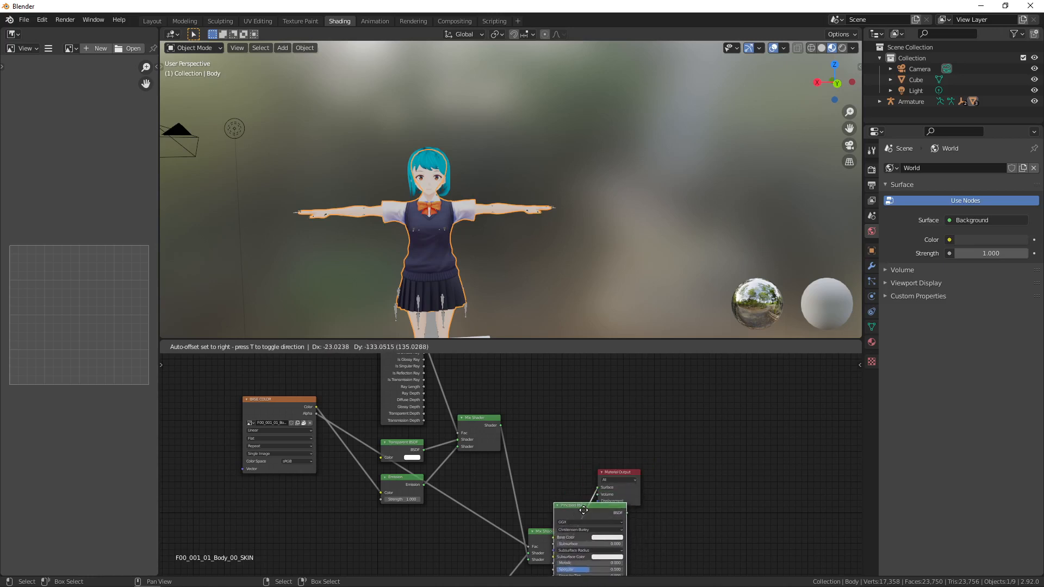
left_click_drag(585, 510, 587, 493)
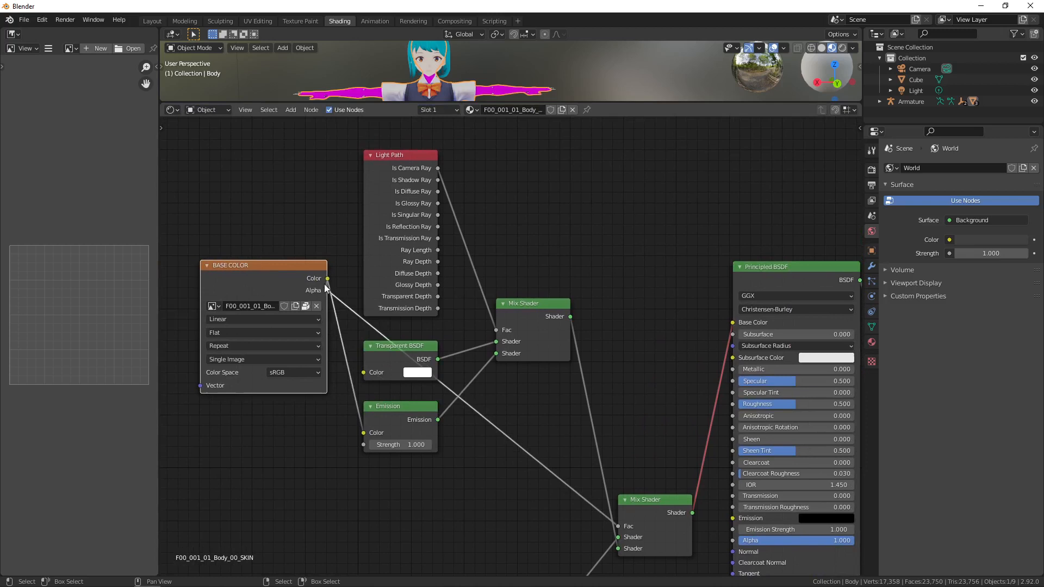
Connect the BASE COLOR texture's Color output to the Principled BSDF Base Color.
left_click_drag(327, 279, 723, 331)
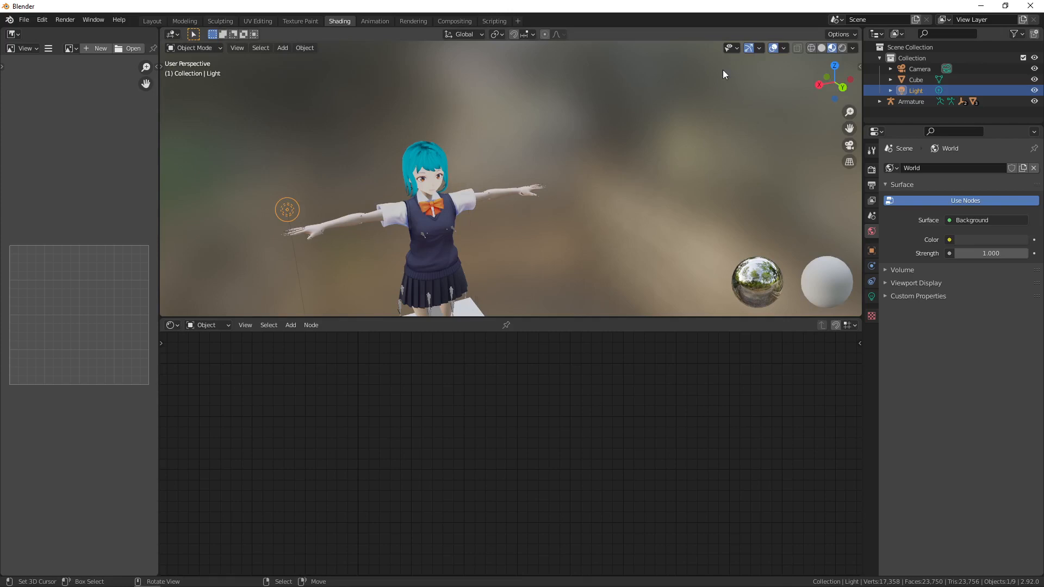
mouse_move(159, 25)
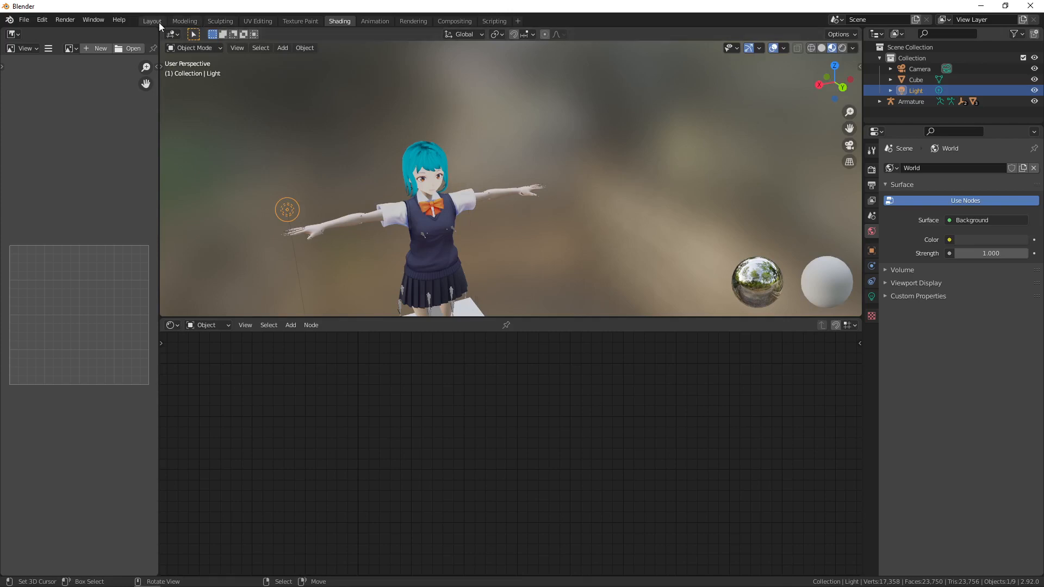
left_click(152, 21)
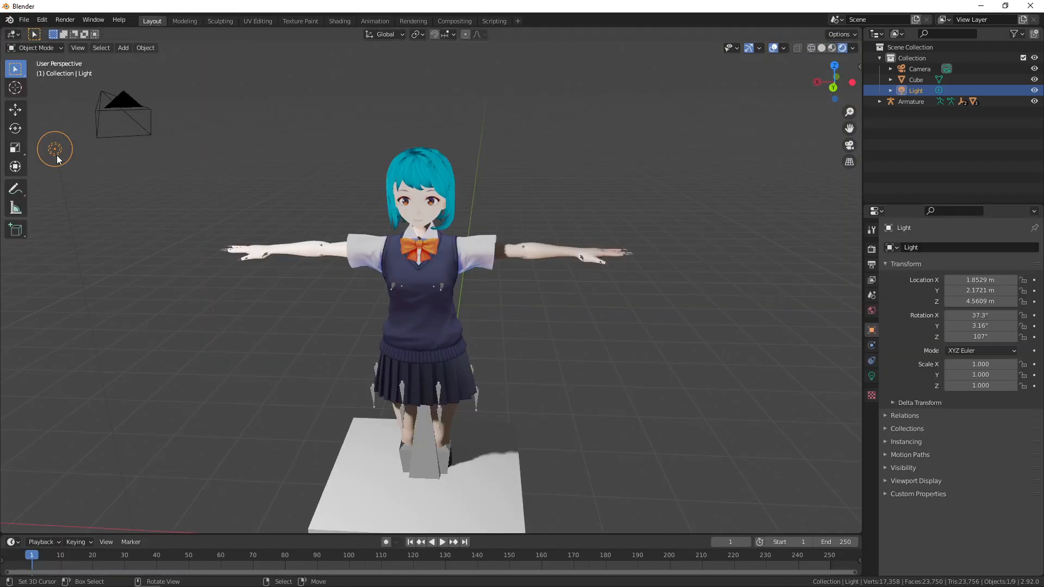
left_click_drag(57, 149, 622, 277)
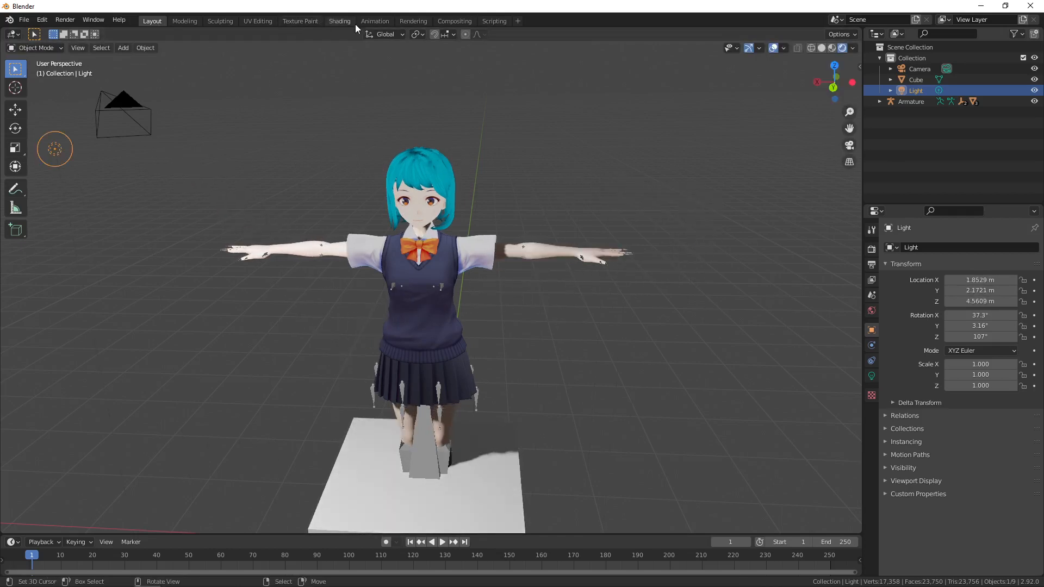
left_click(339, 20)
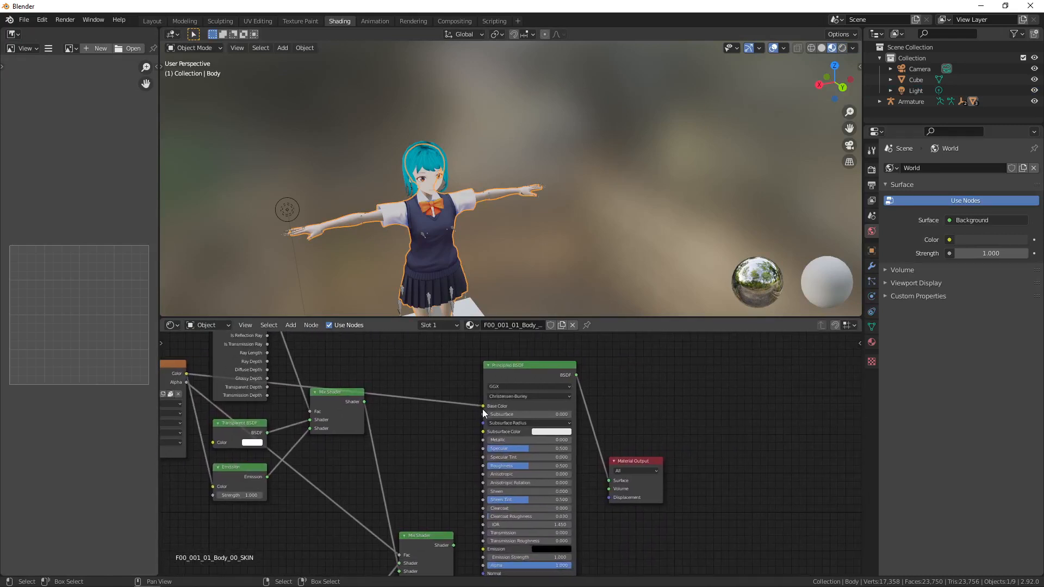
Check the base colour picker, then set Subsurface 0.173 and an orange Subsurface Color.
left_click(552, 406)
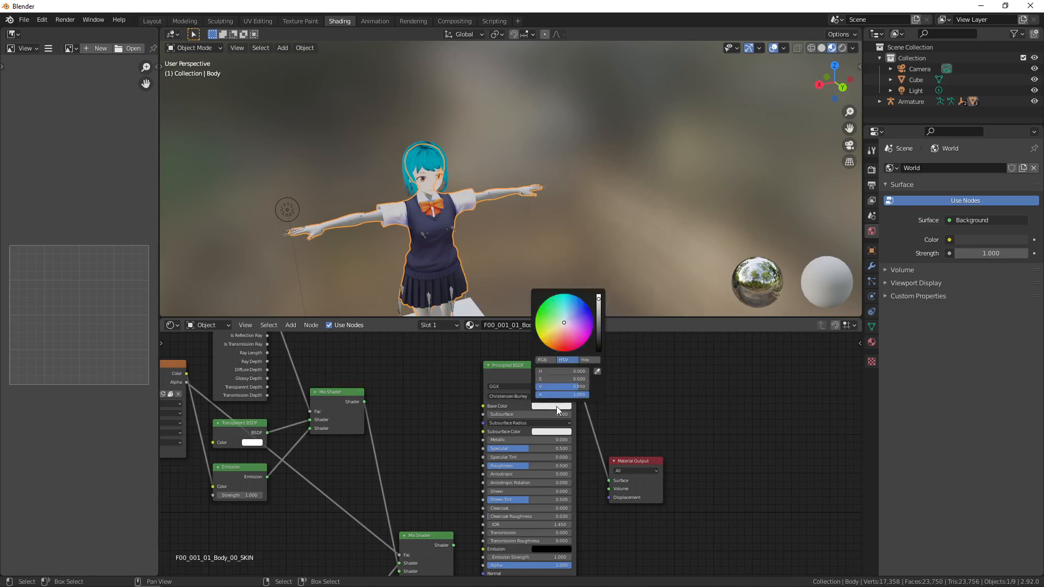
left_click(539, 339)
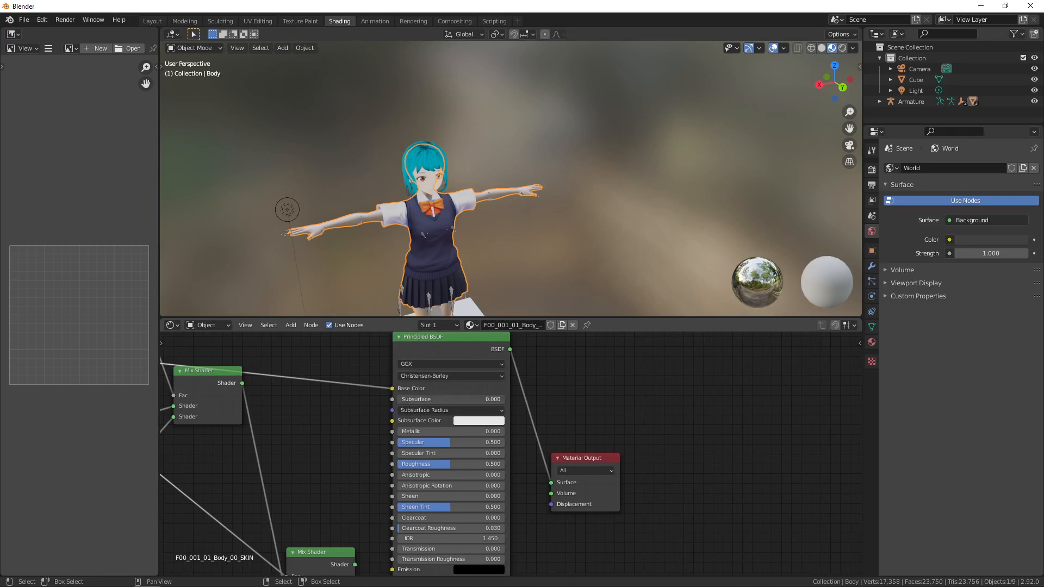
left_click_drag(433, 399, 466, 399)
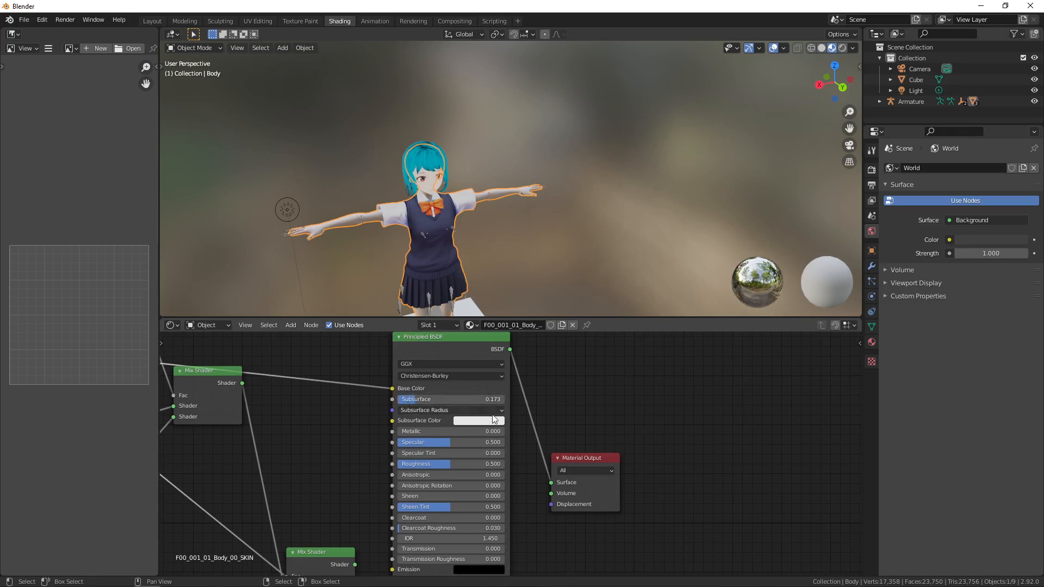
left_click(478, 420)
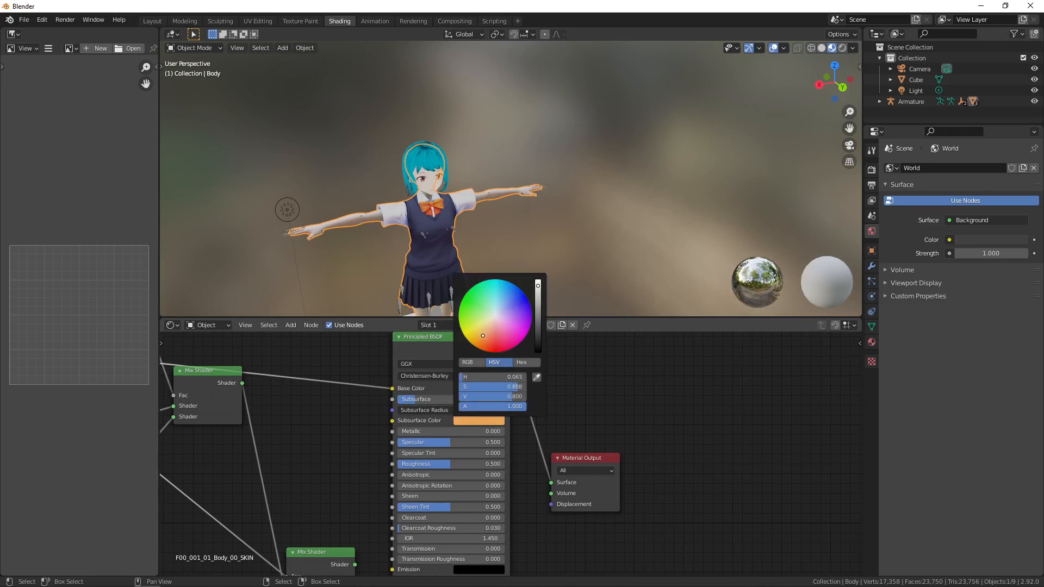
left_click(339, 151)
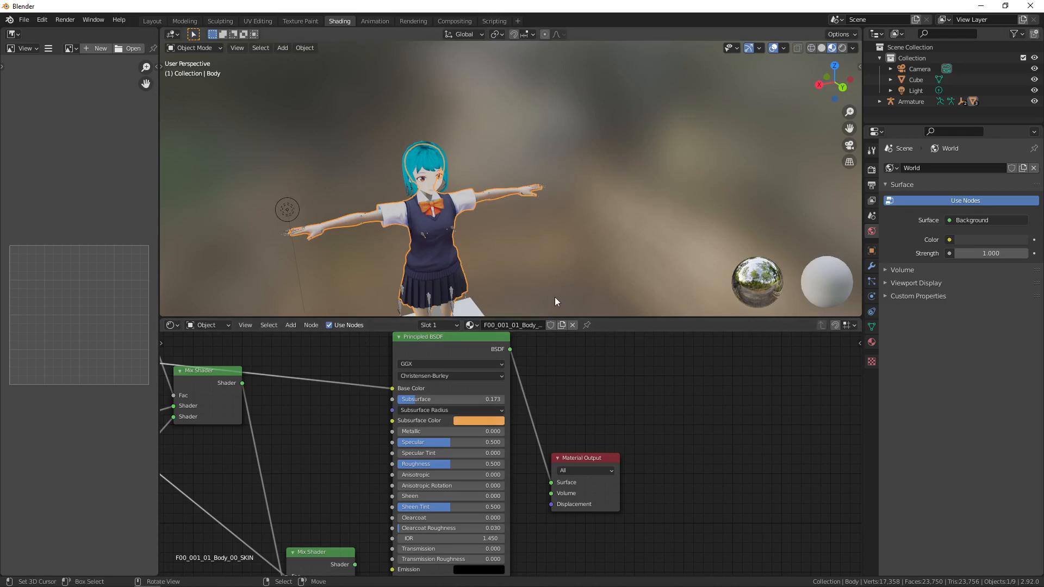
Select the character's face and load its F00_000_00_Face_00_SKIN material.
left_click(431, 189)
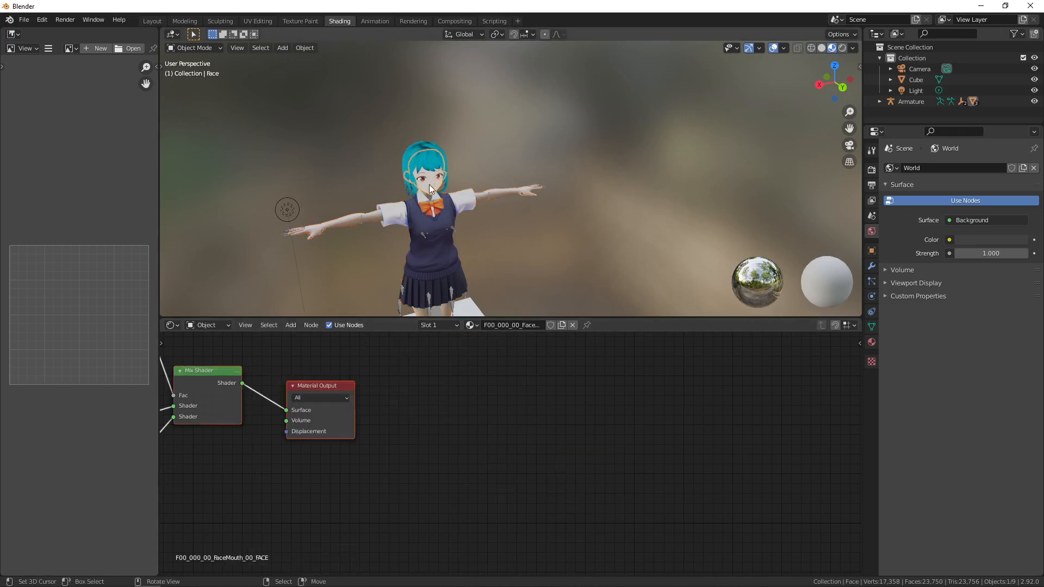
left_click(471, 325)
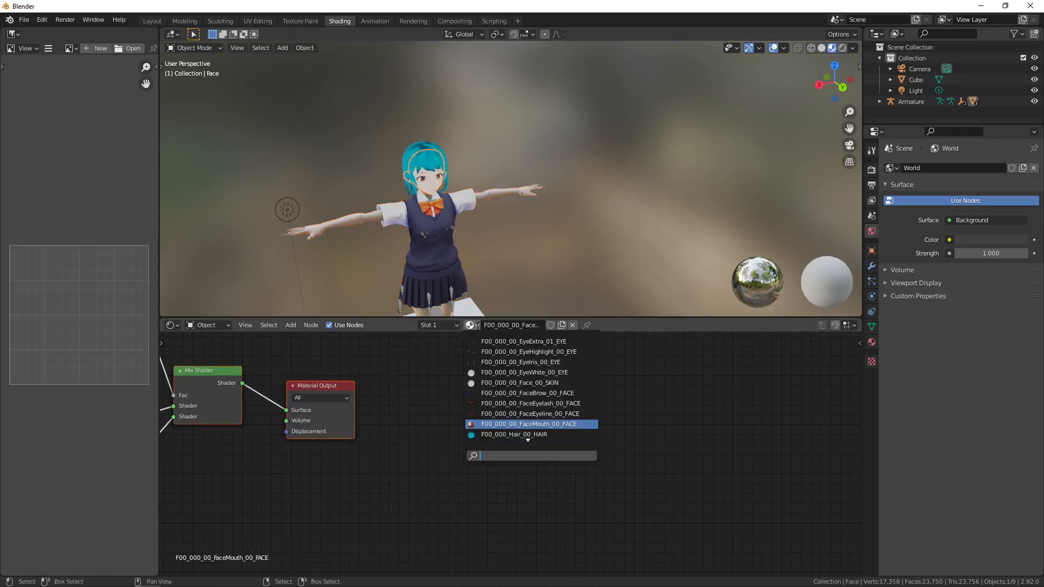
mouse_move(520, 362)
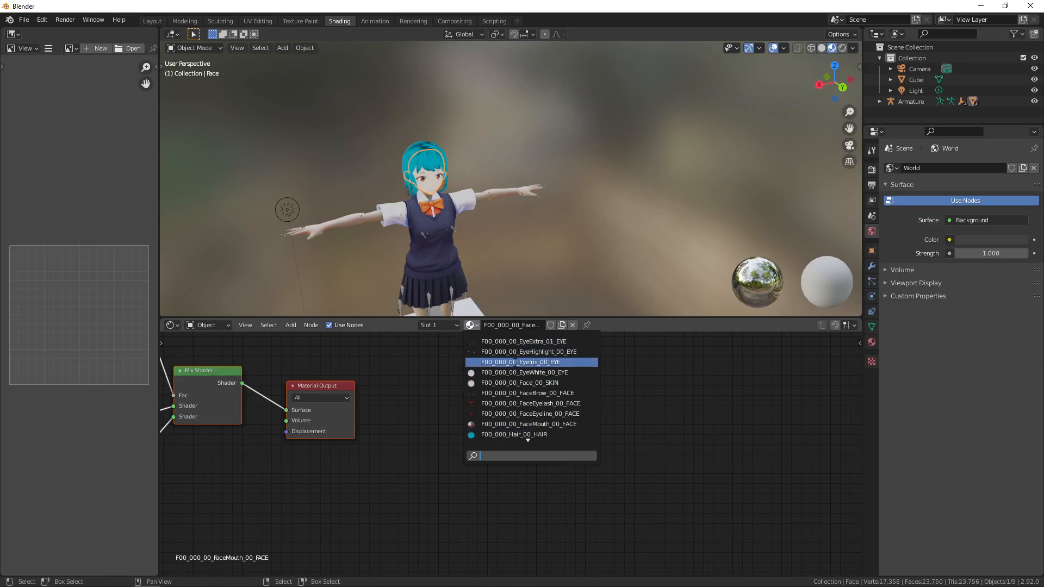
mouse_move(520, 383)
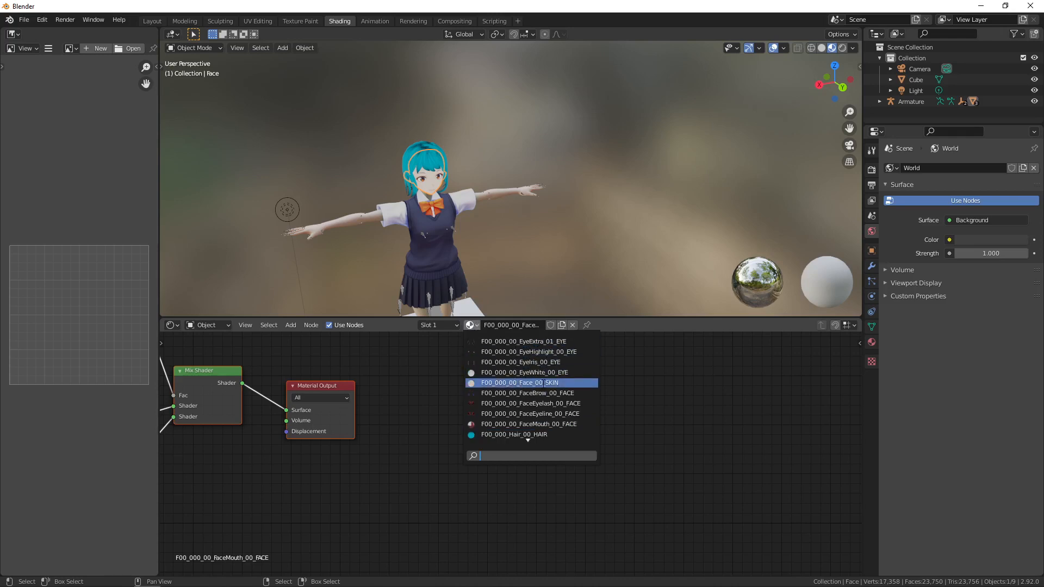
mouse_move(528, 423)
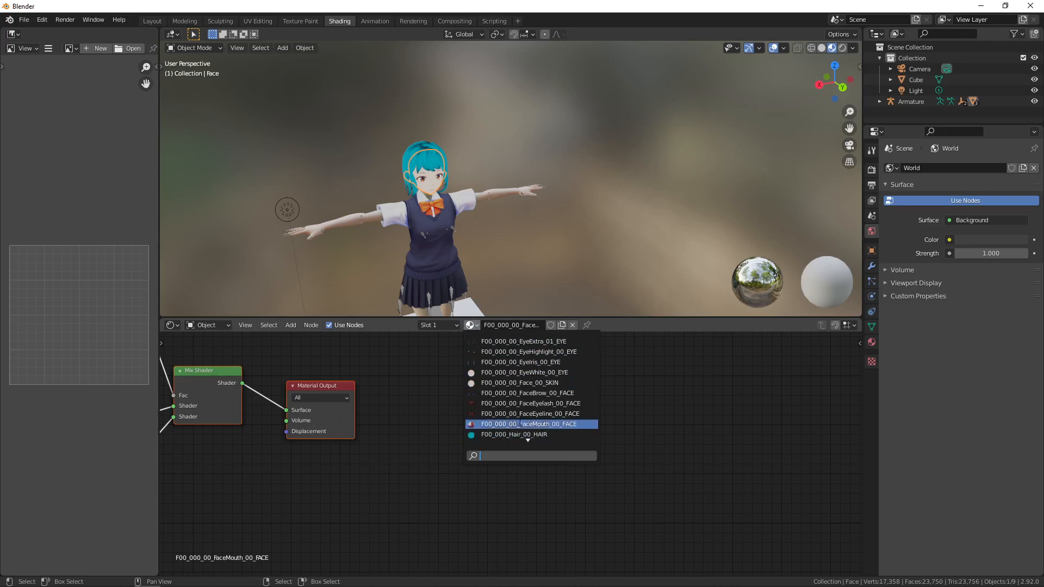
mouse_move(530, 383)
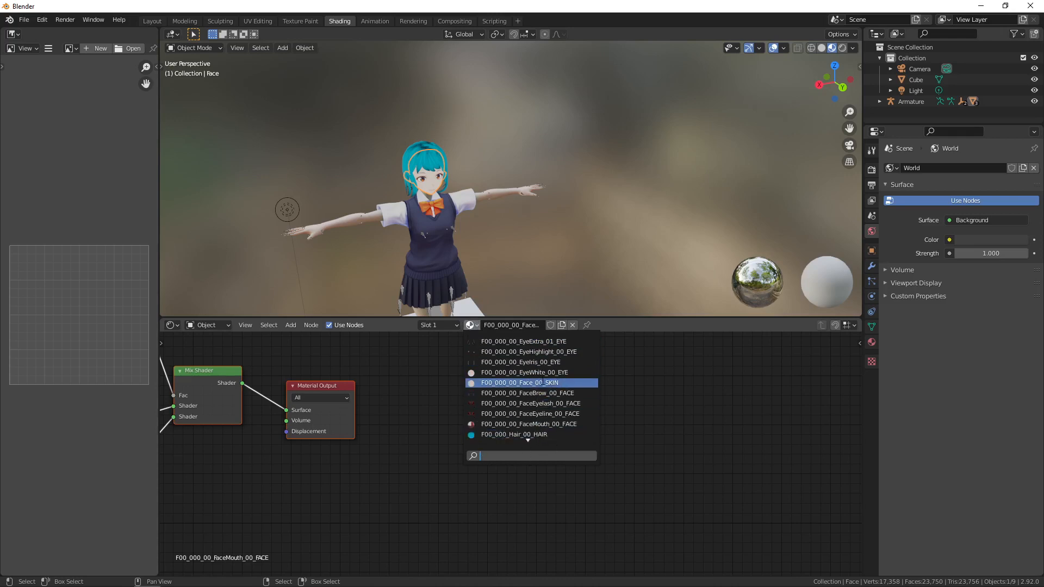
left_click(530, 383)
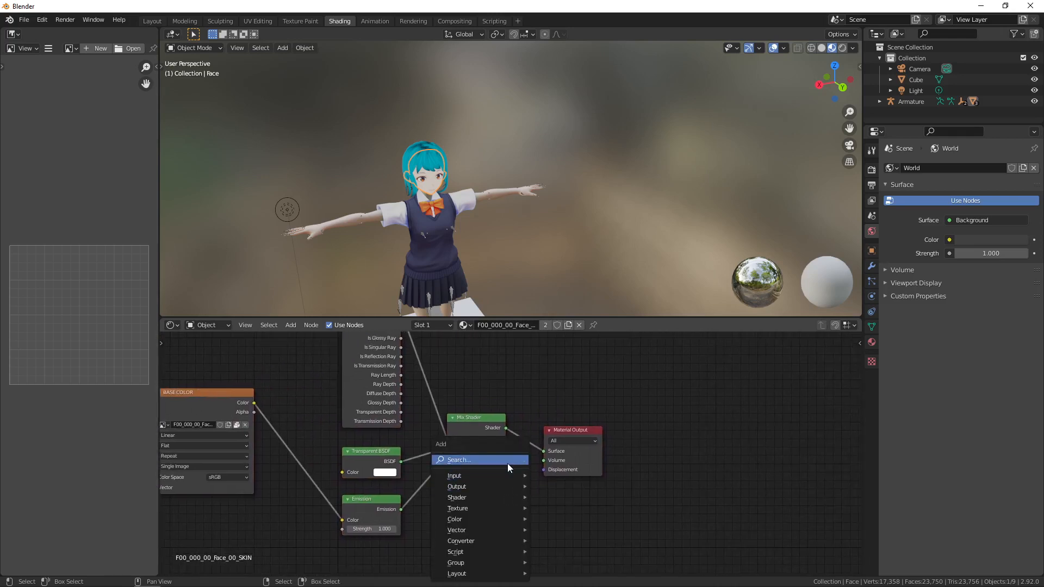
Cancel a mistaken node search, then search 'prin' and add a Principled BSDF.
type("re")
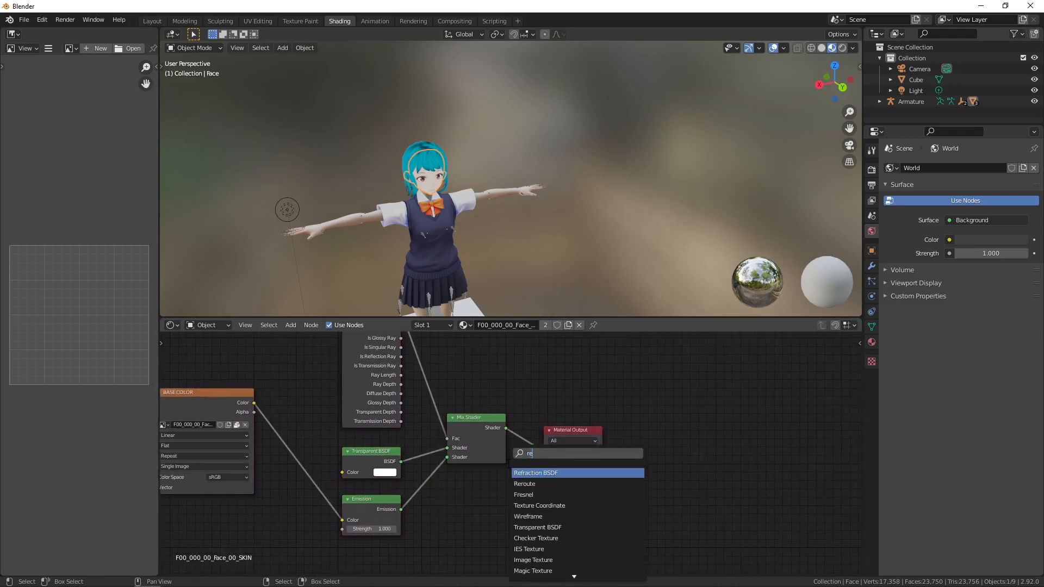
left_click(547, 472)
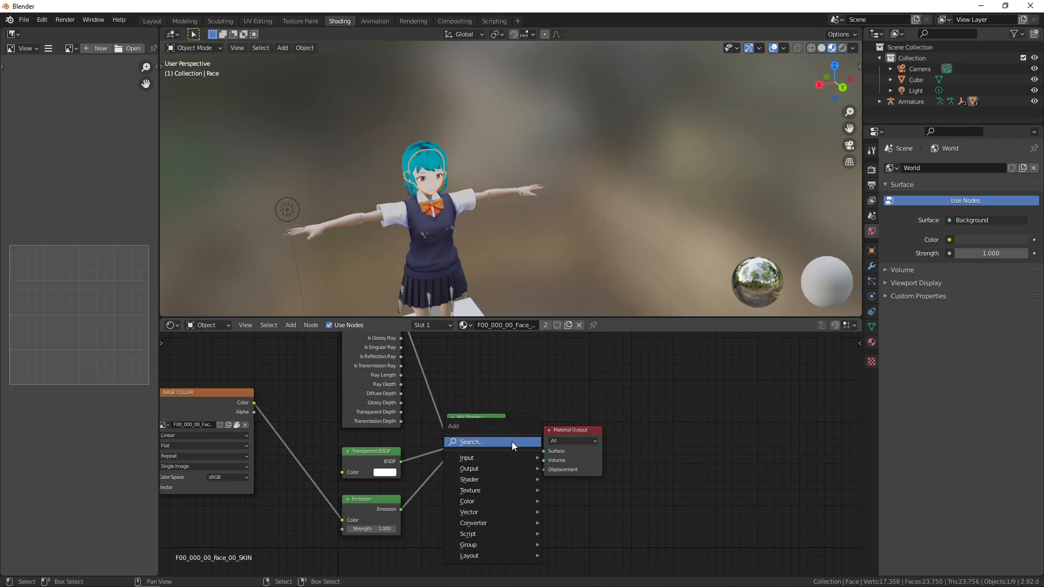
left_click(470, 457)
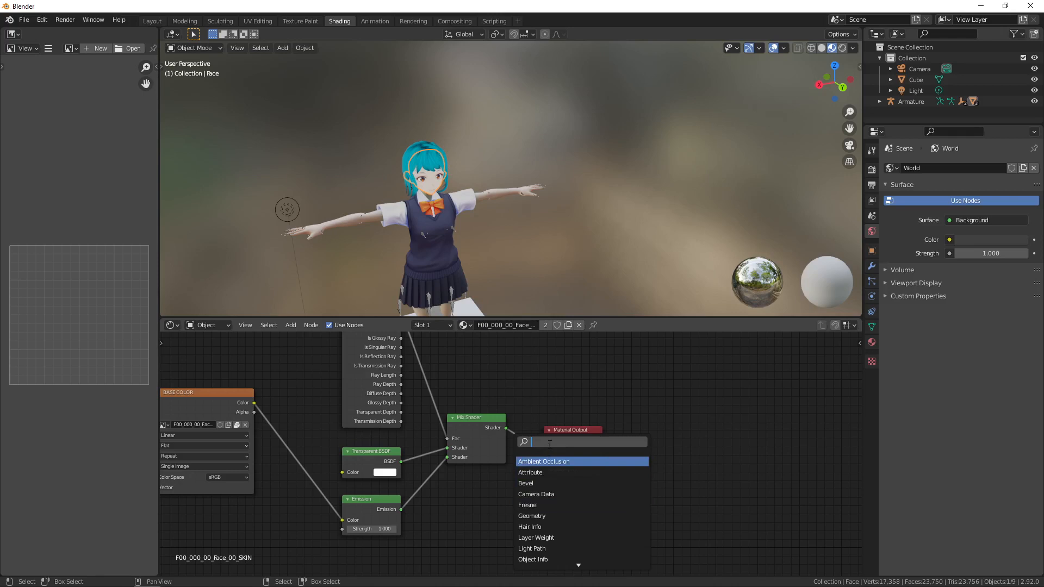
type("prin")
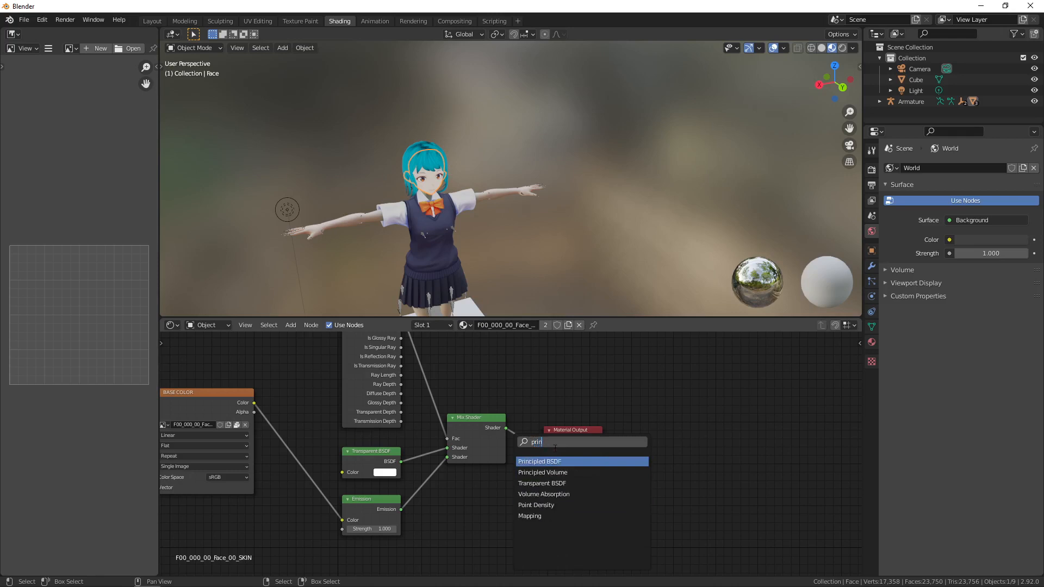
left_click(539, 462)
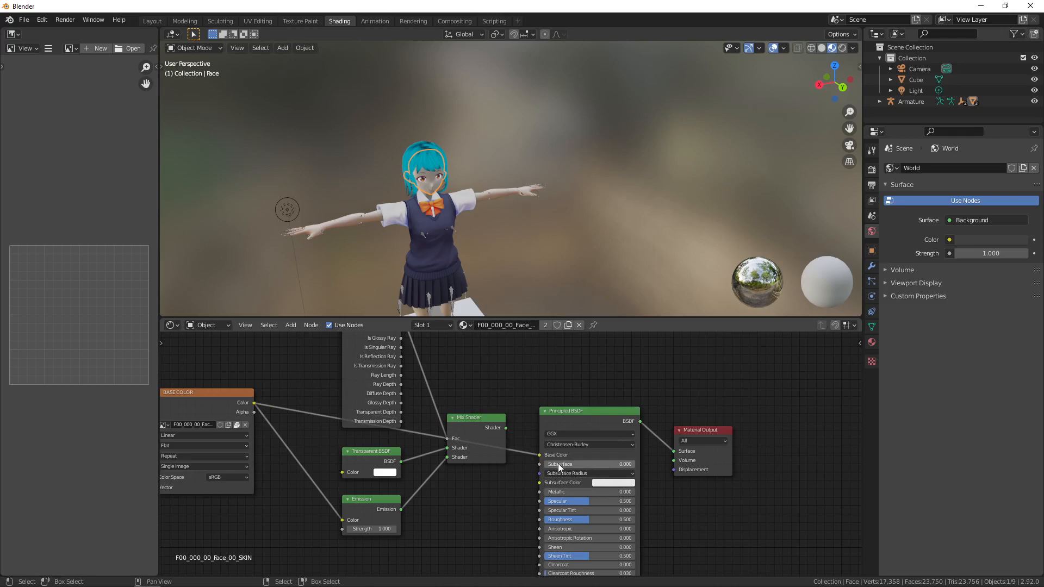
Choose an orange-red hue in the face shader's Subsurface Color picker.
left_click(613, 482)
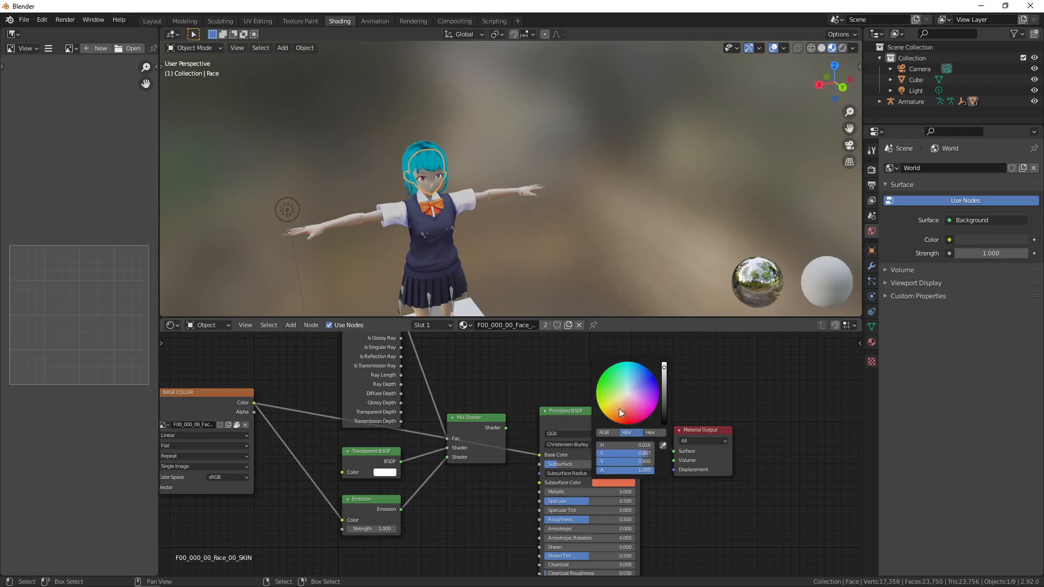
left_click(151, 20)
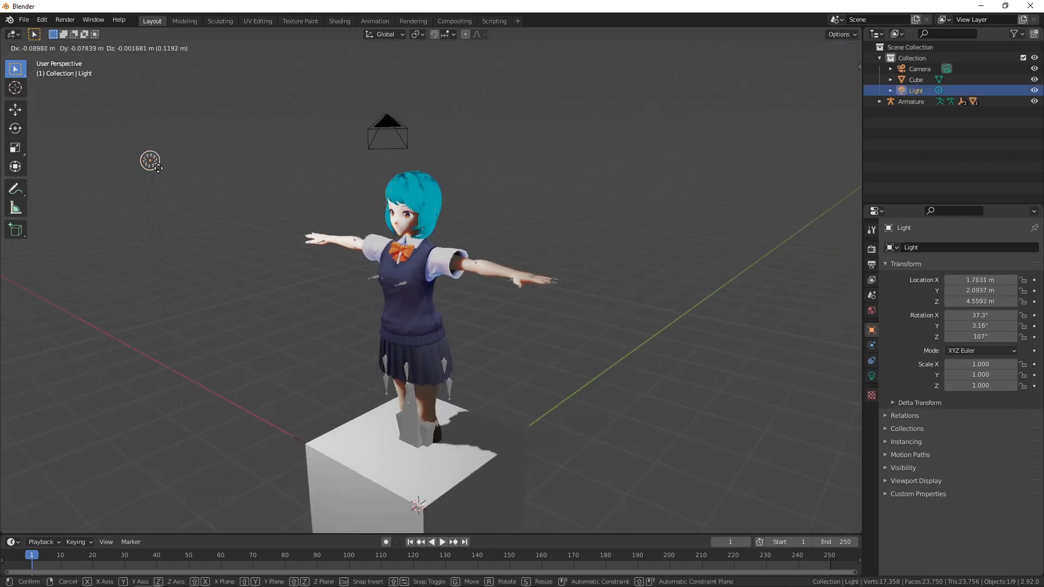
Drag the light beside the character's head and zoom the viewport out.
left_click_drag(150, 160, 514, 223)
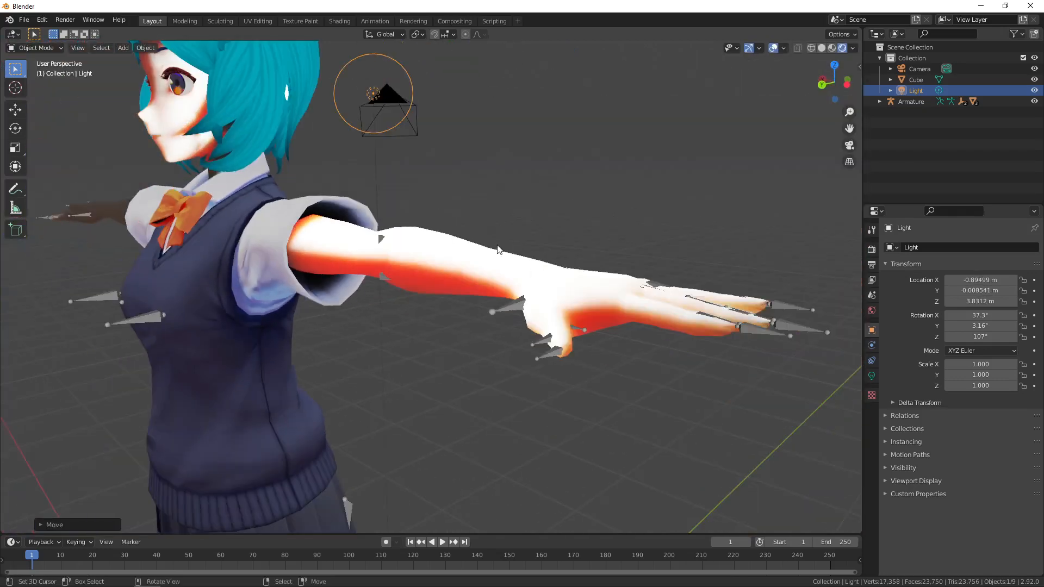
scroll("down", 3)
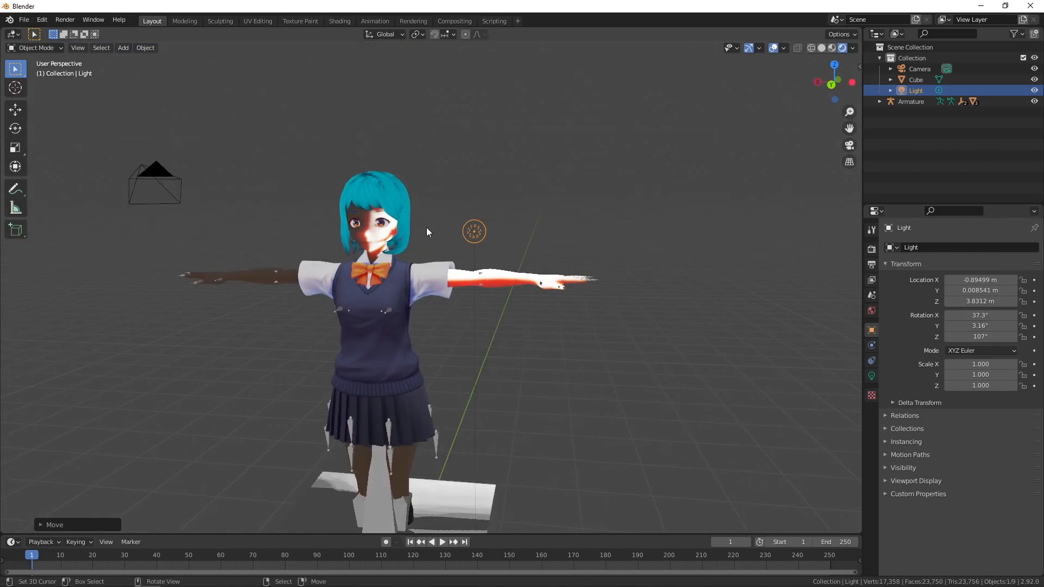
left_click(369, 198)
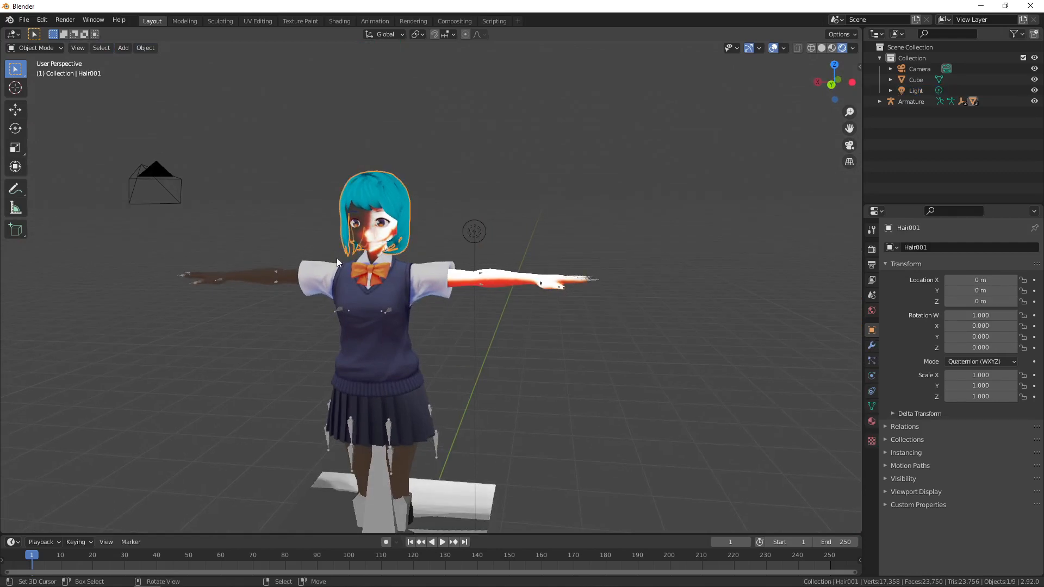
mouse_move(378, 320)
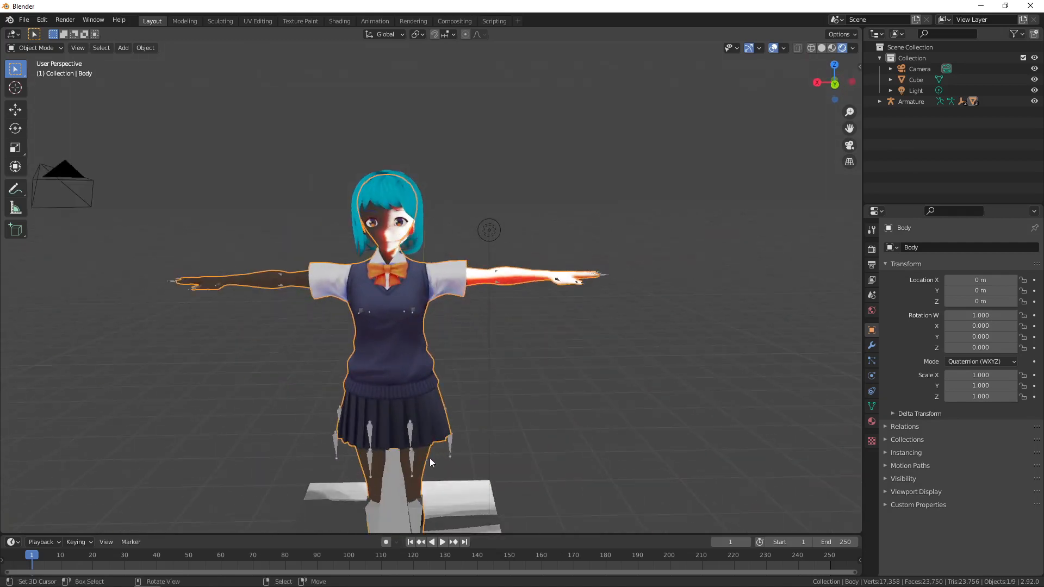
mouse_move(459, 357)
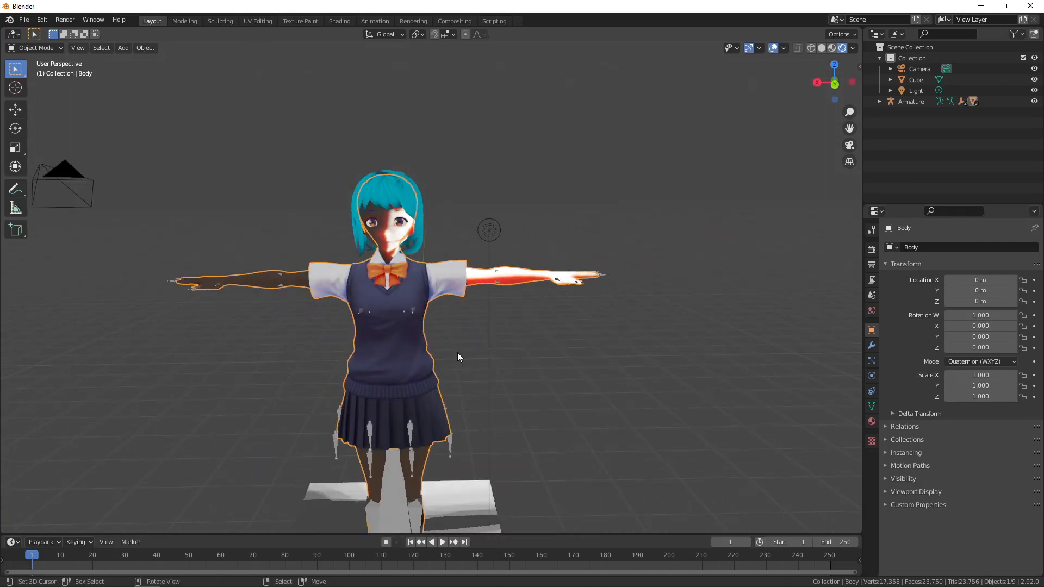